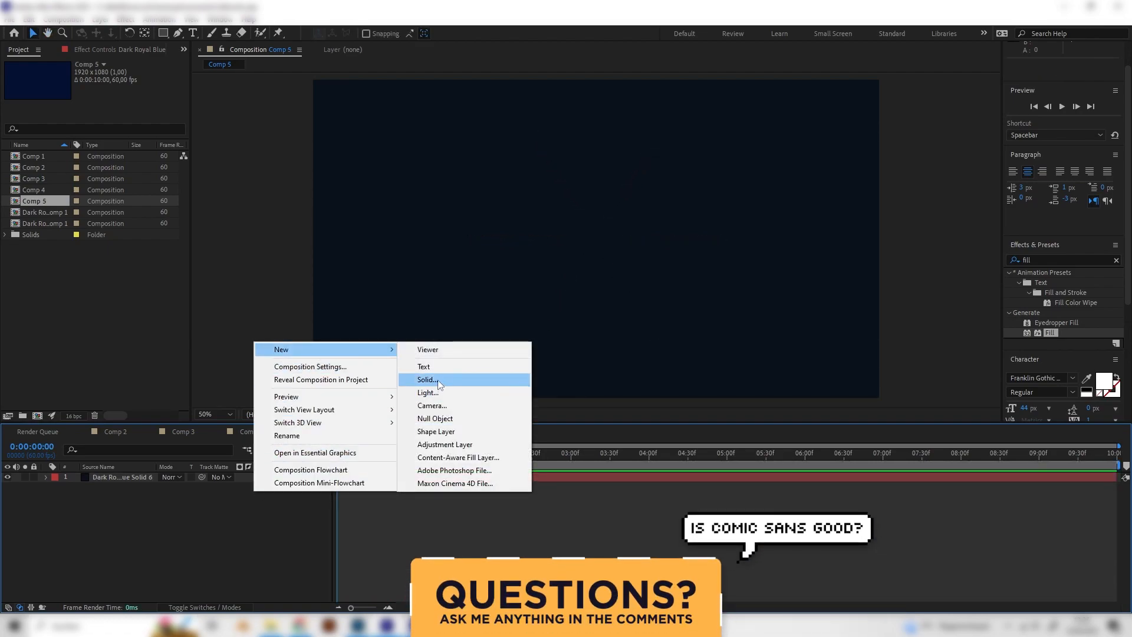
Step: Add a new shape layer, show the Proportional Grid, and select the Pen tool
left_click(437, 431)
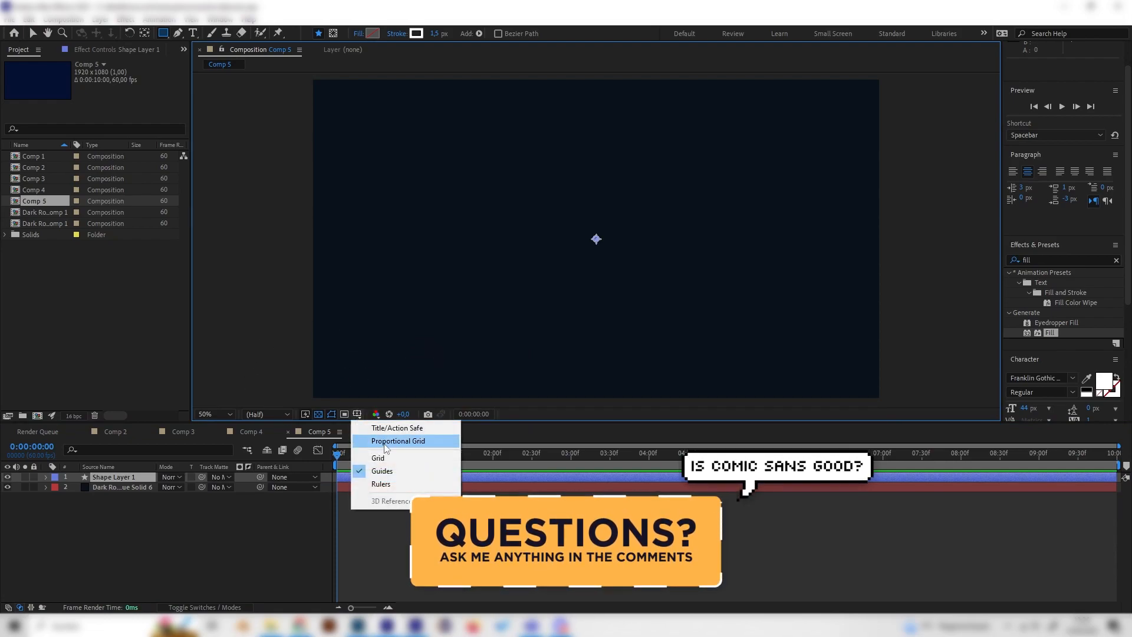
left_click(377, 458)
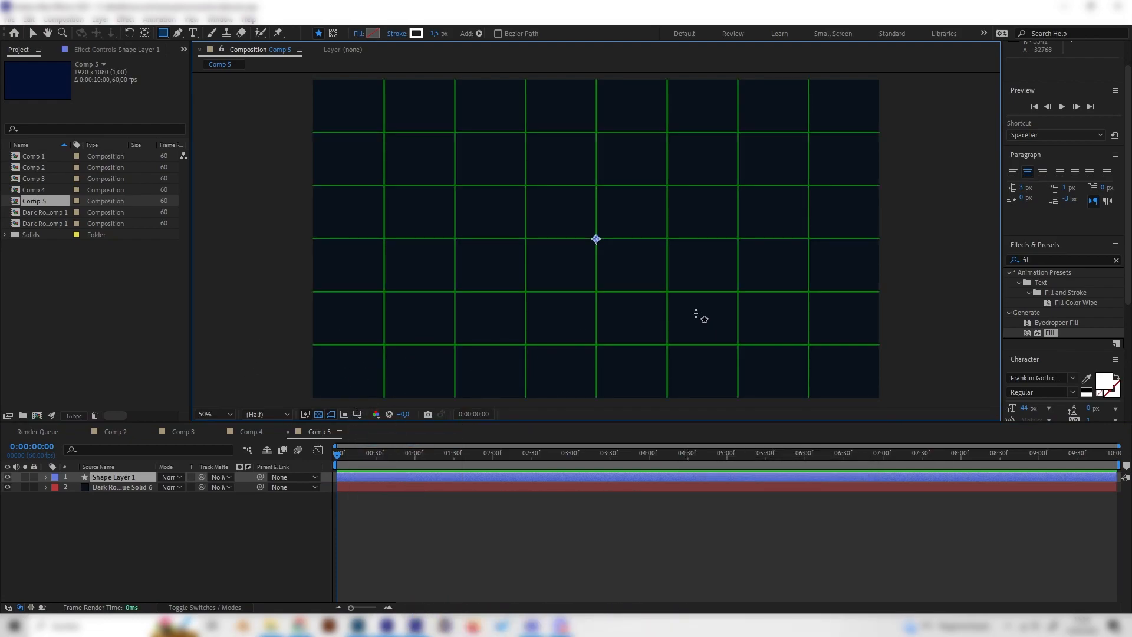
left_click(177, 33)
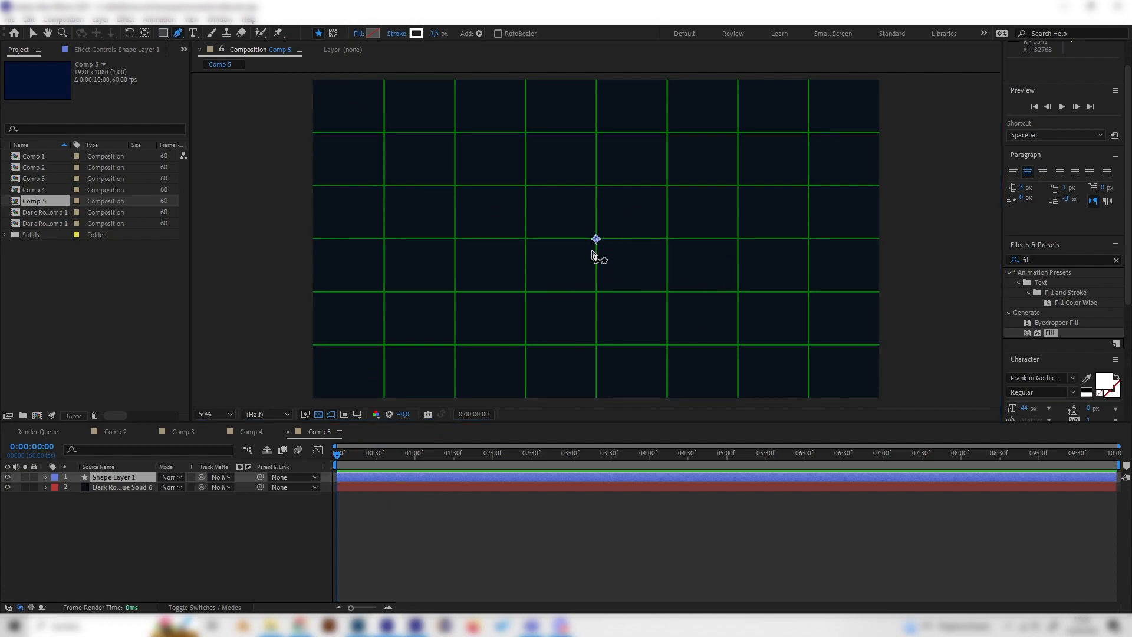
mouse_move(633, 245)
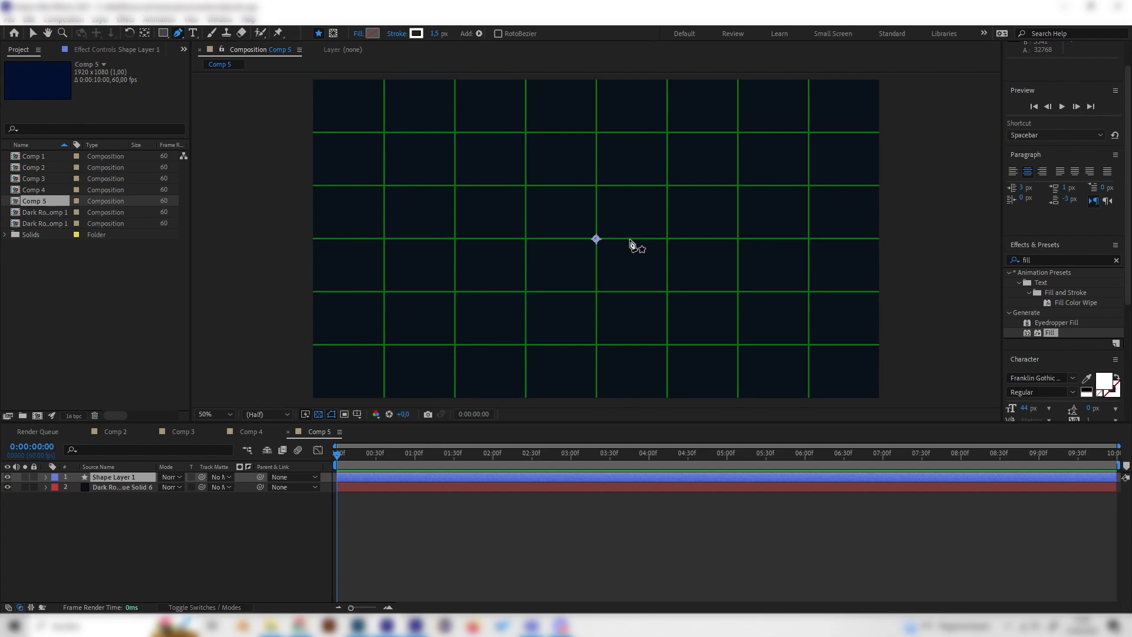
mouse_move(597, 241)
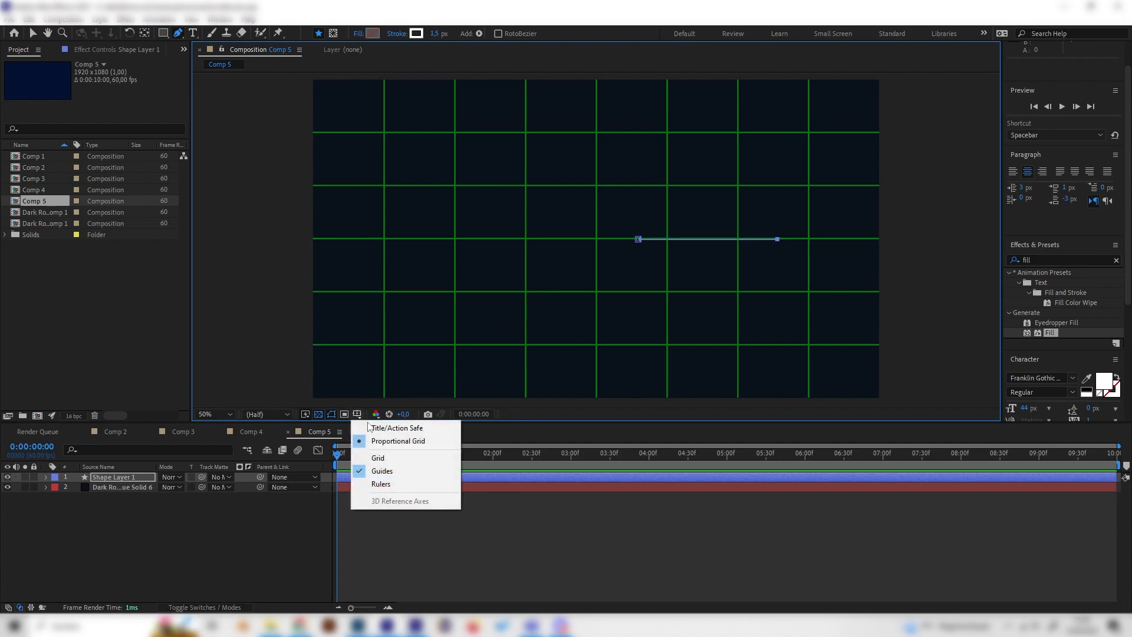
Step: Hide the proportional grid and set Shape 1's stroke width to 20
left_click(376, 456)
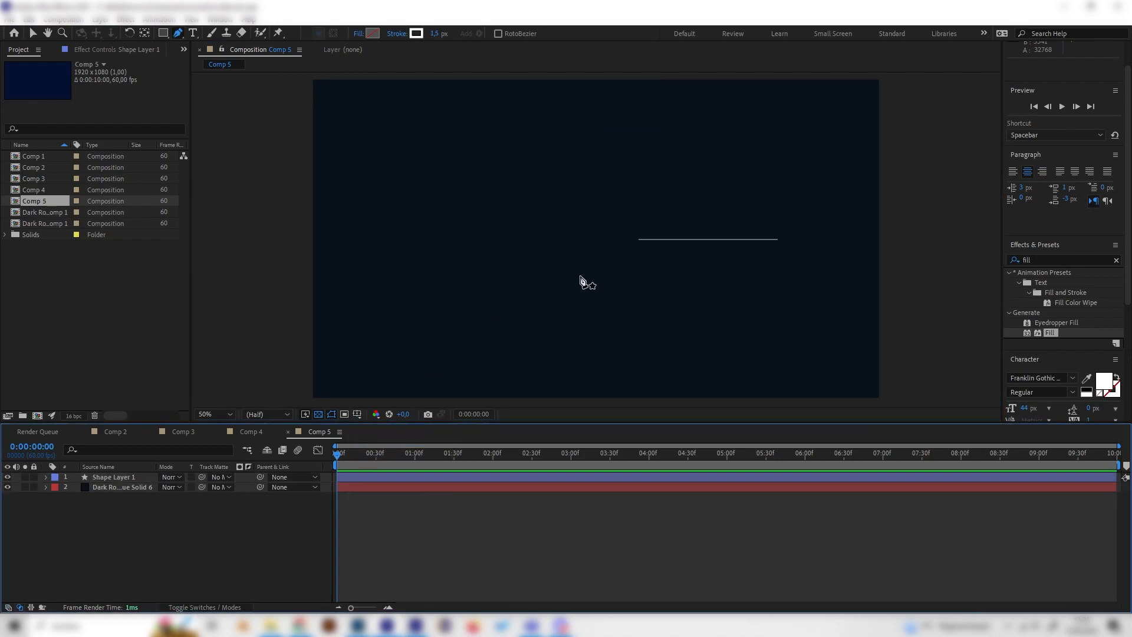
left_click(45, 476)
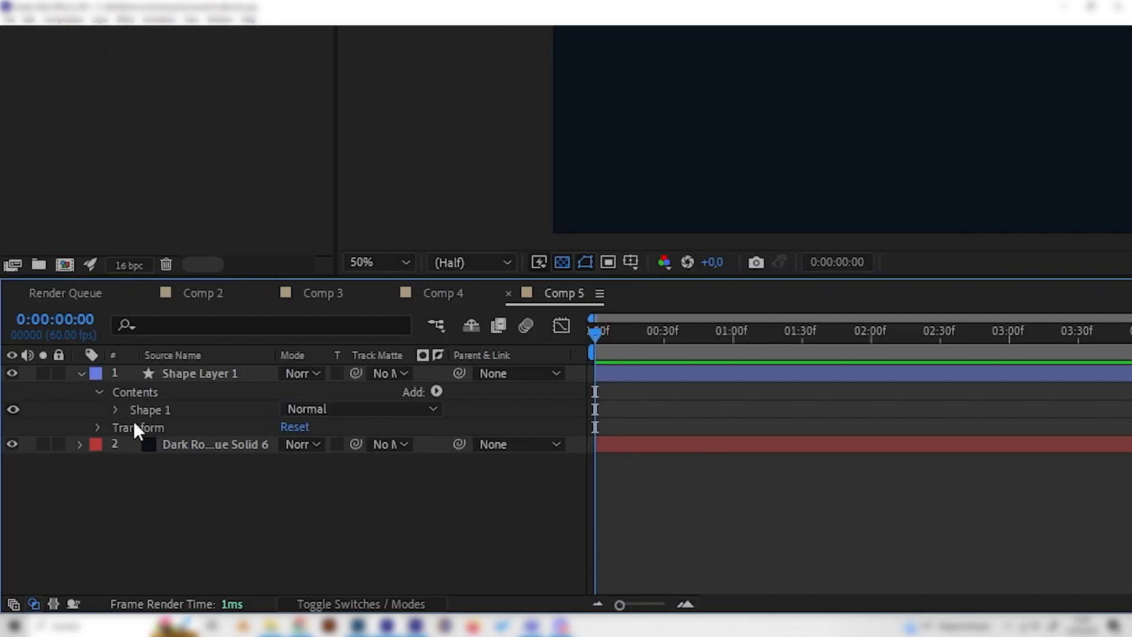
left_click(114, 409)
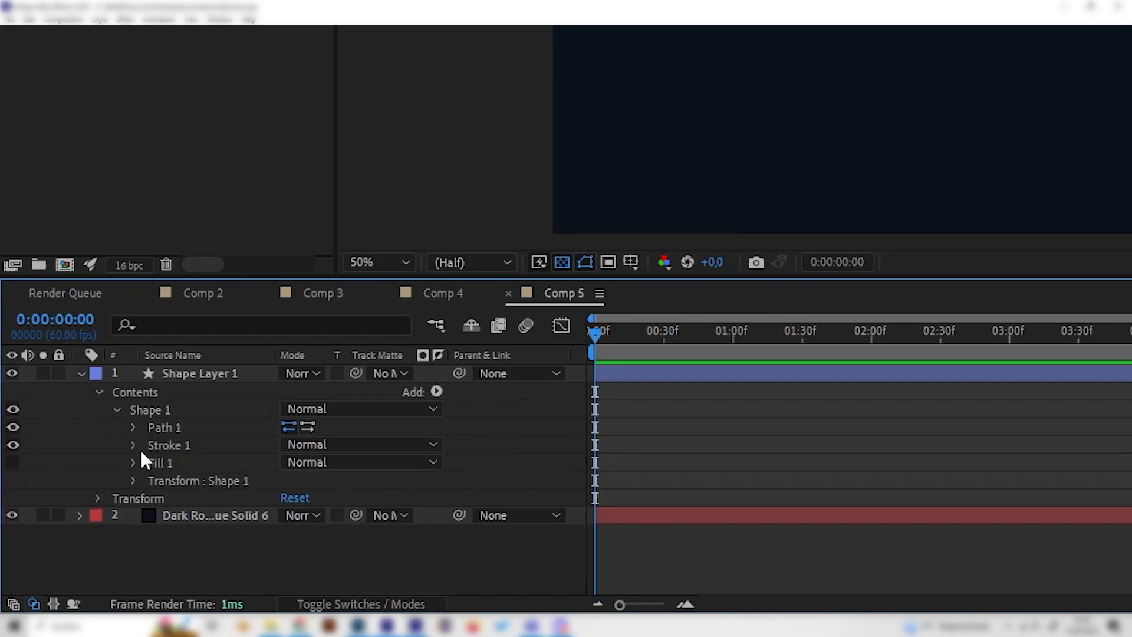
left_click(133, 443)
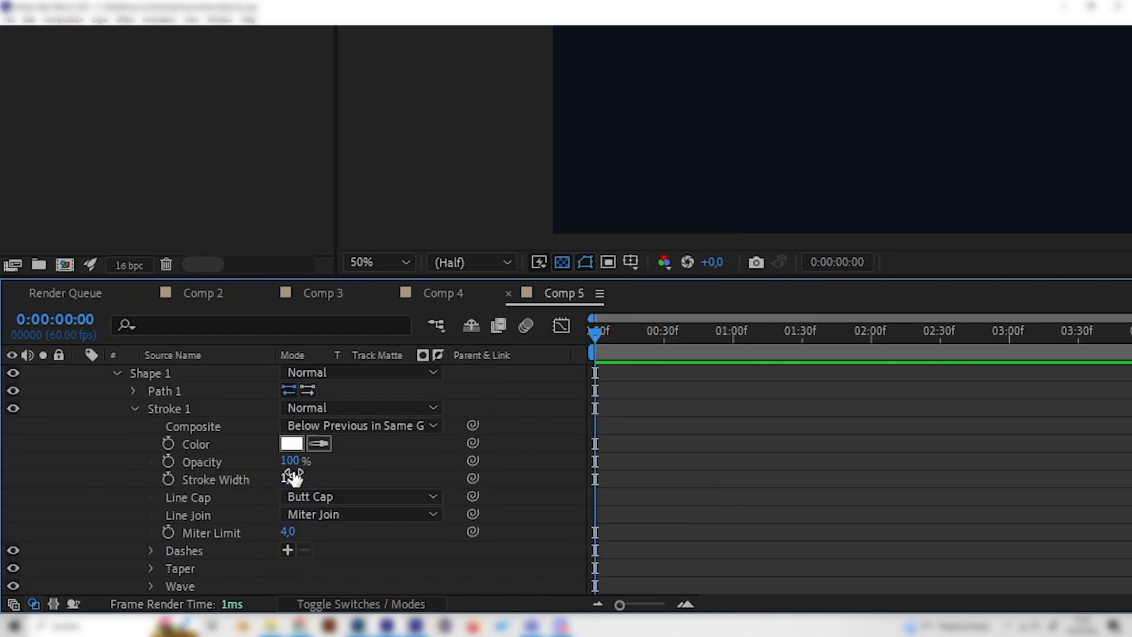
double_click(295, 478)
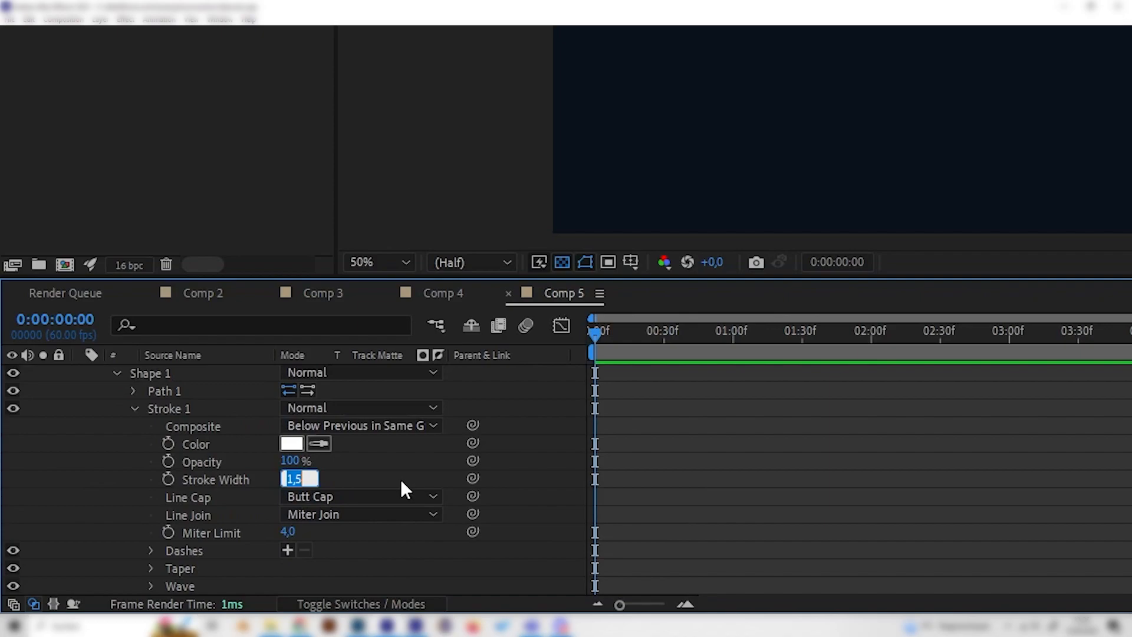
type("20,0")
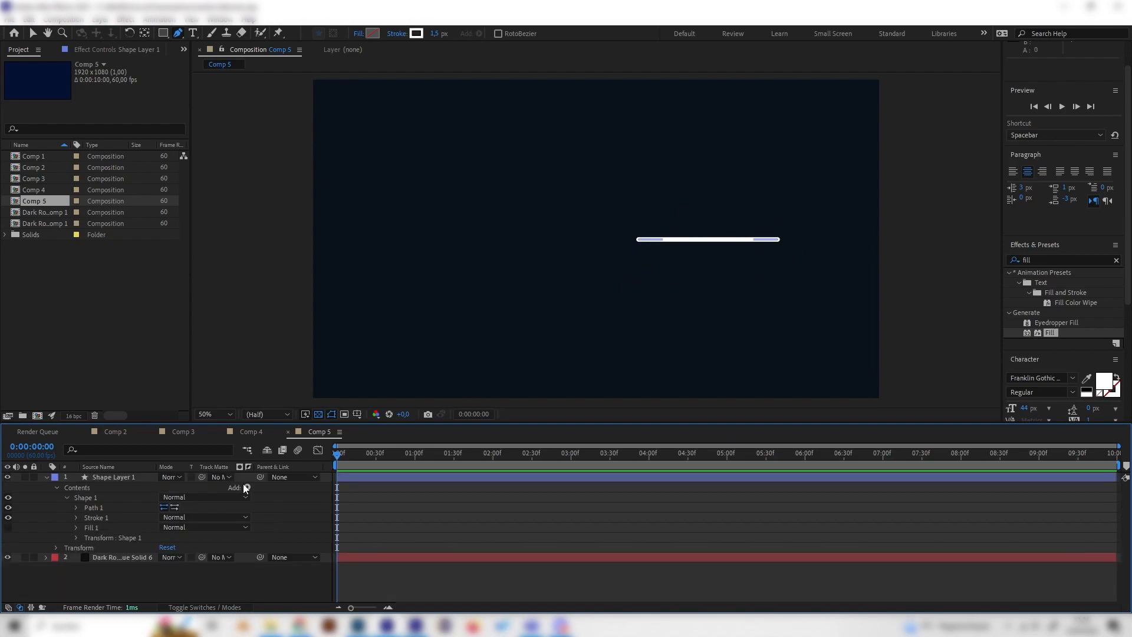
Step: Add Trim Paths to the shape layer and start keyframing its End value
left_click(245, 487)
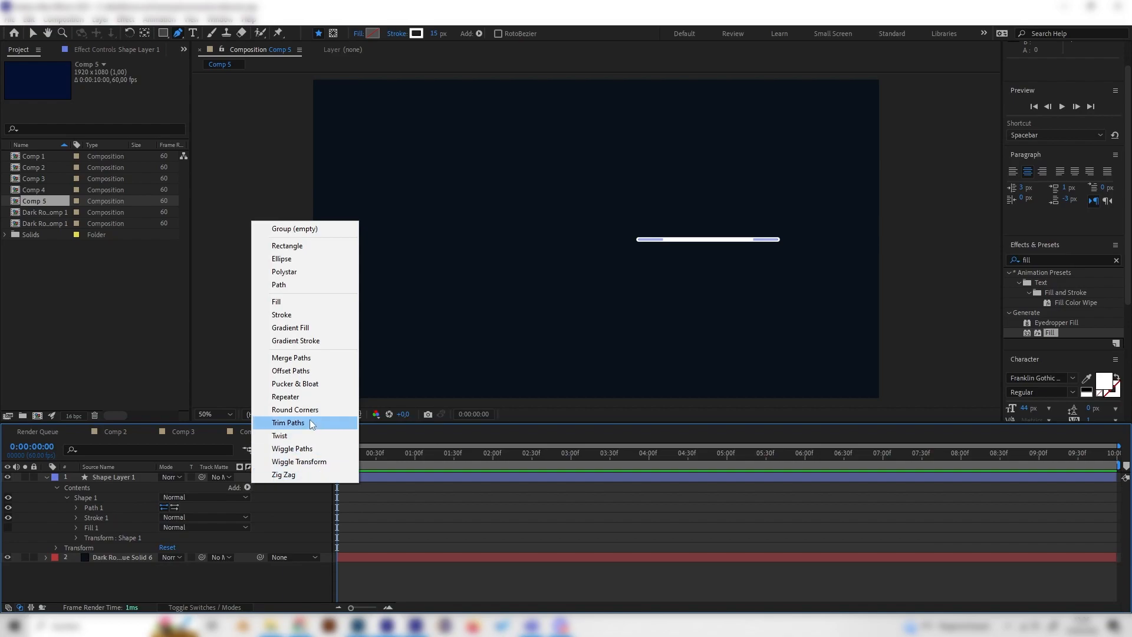
left_click(288, 422)
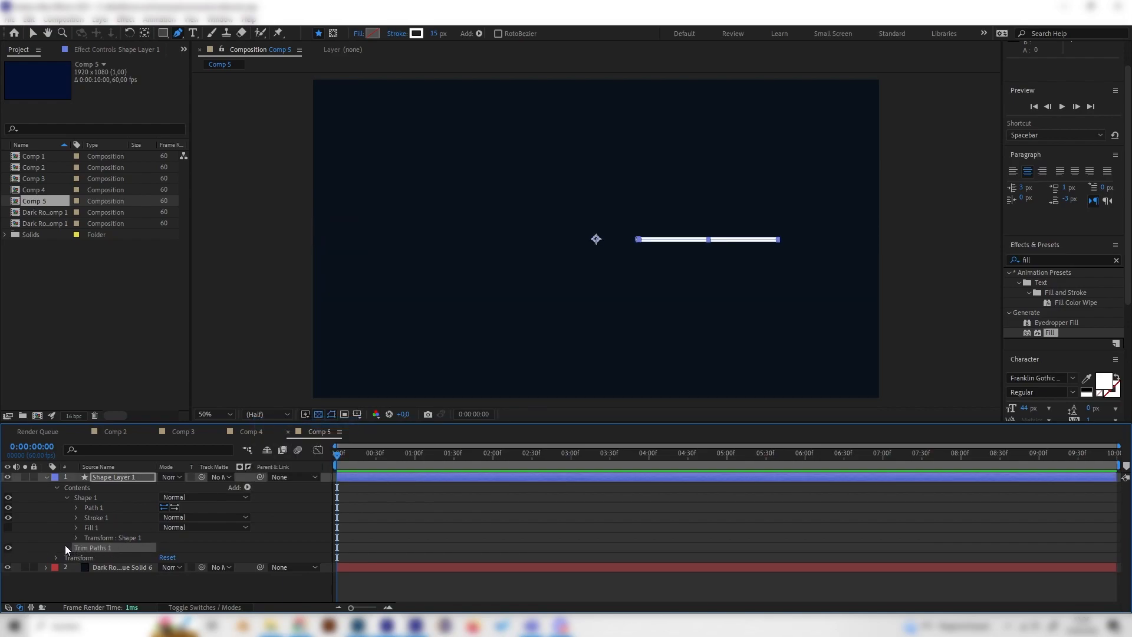
left_click(66, 547)
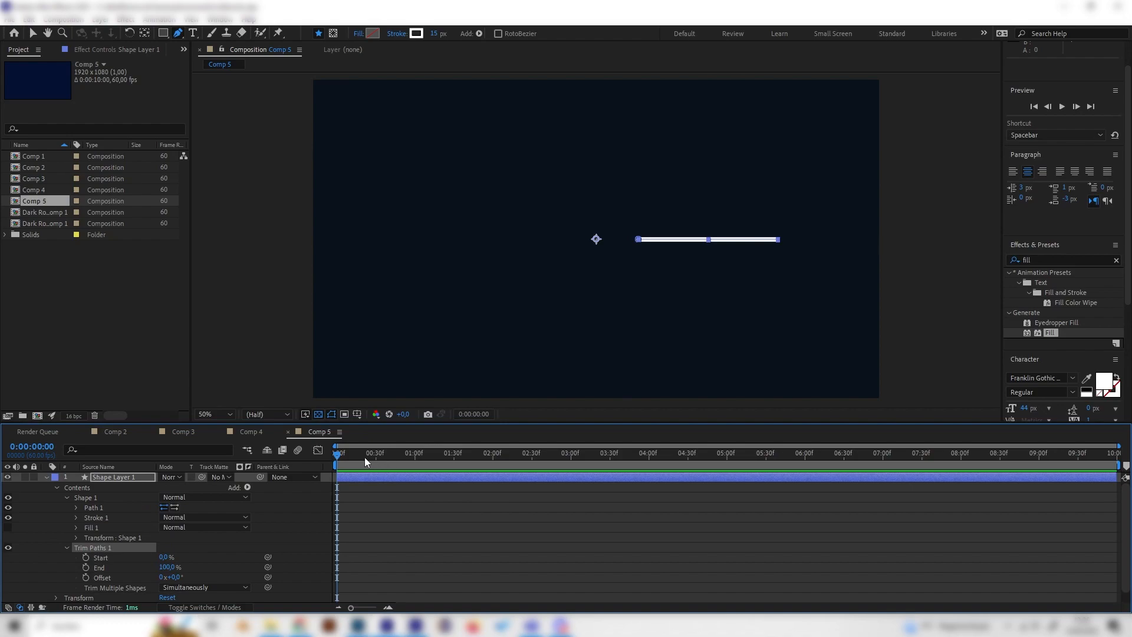
mouse_move(321, 501)
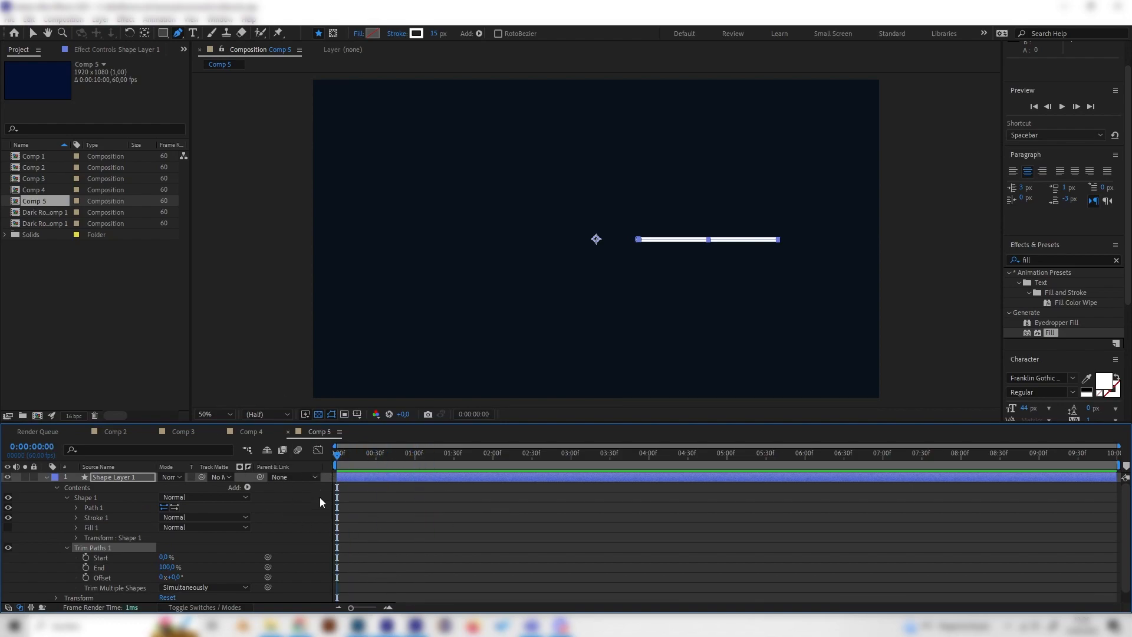
left_click(171, 566)
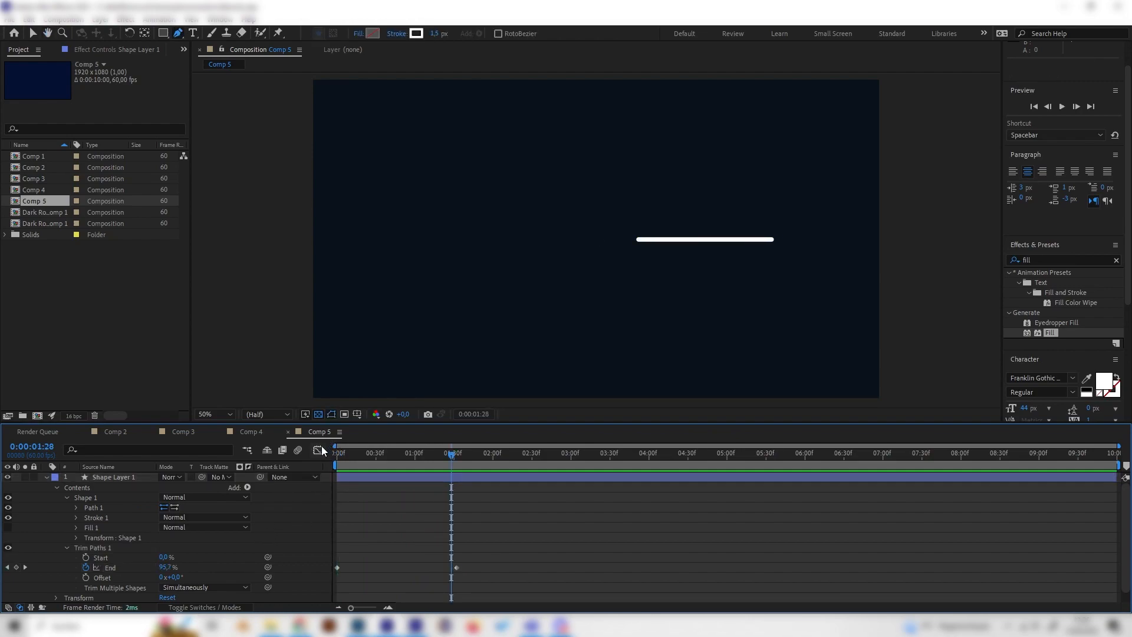
Step: Easy-ease both End keyframes in the Graph Editor and lengthen the ease-out
left_click(110, 566)
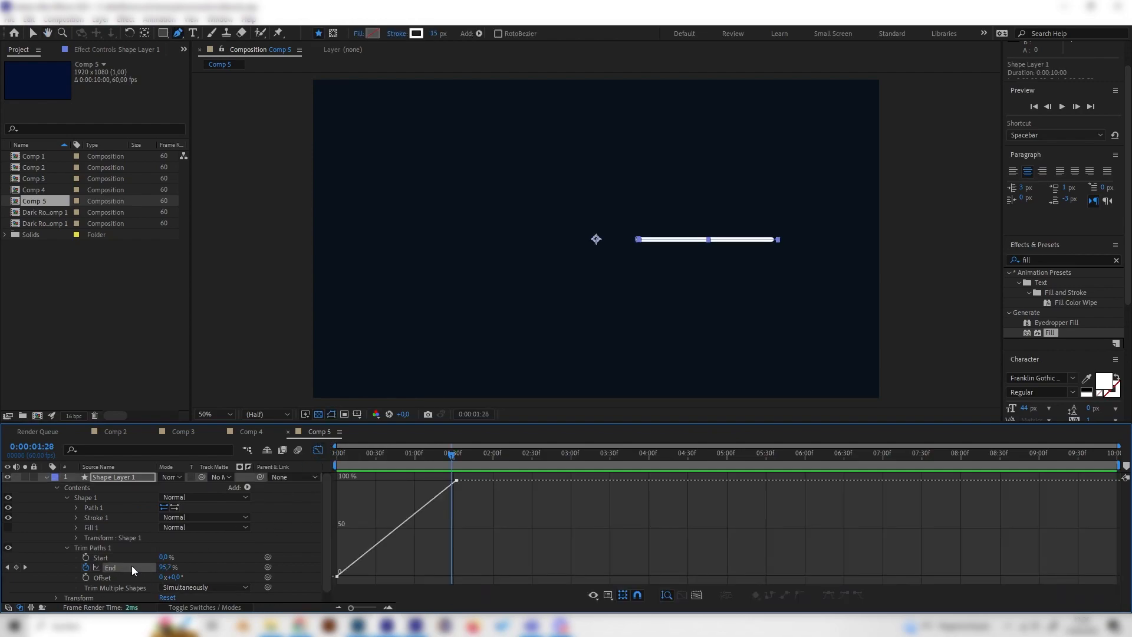
left_click(111, 567)
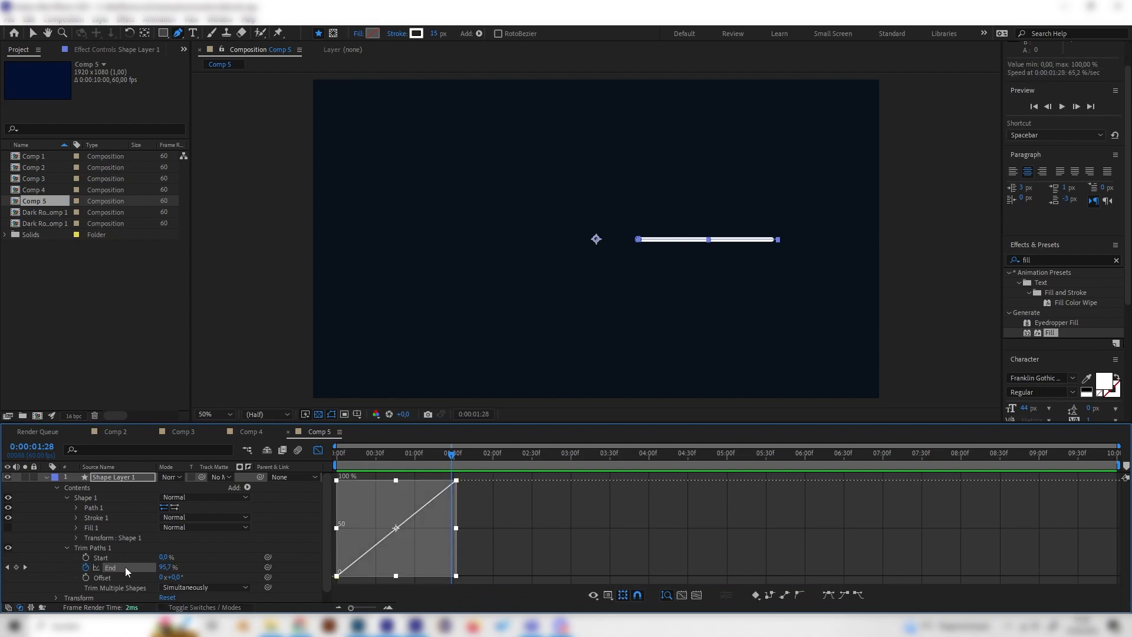
mouse_move(383, 605)
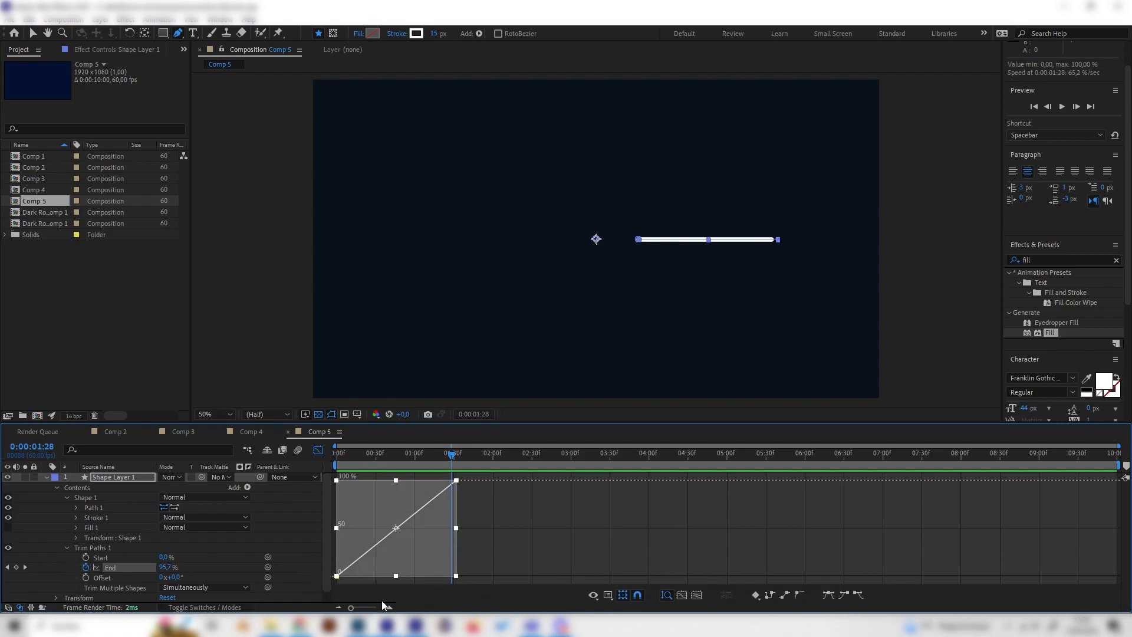
mouse_move(823, 599)
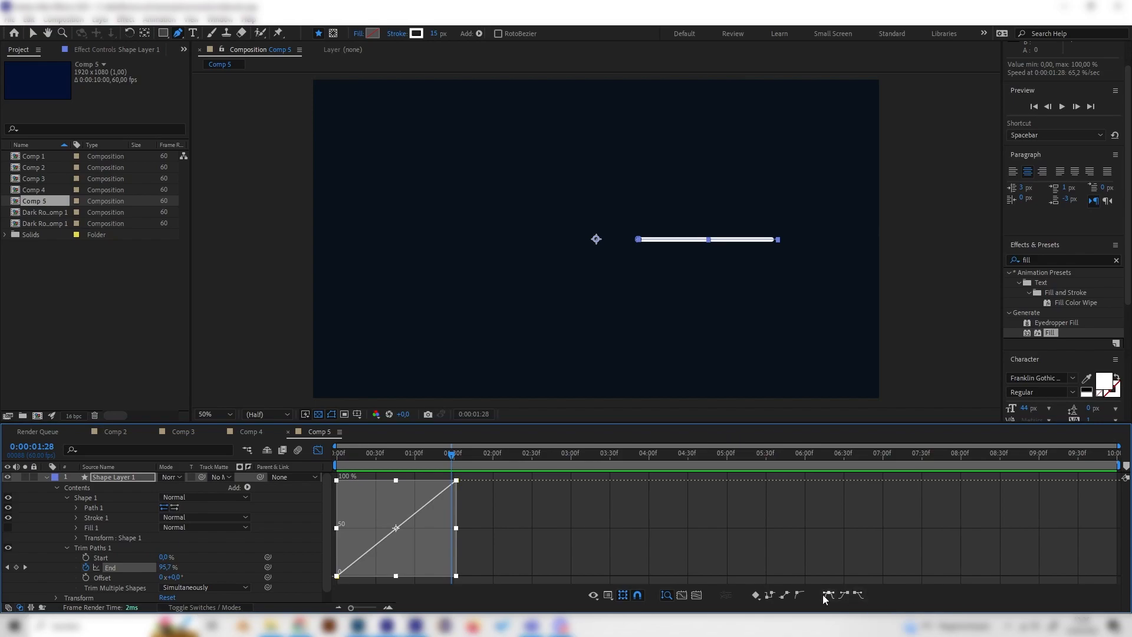
mouse_move(830, 594)
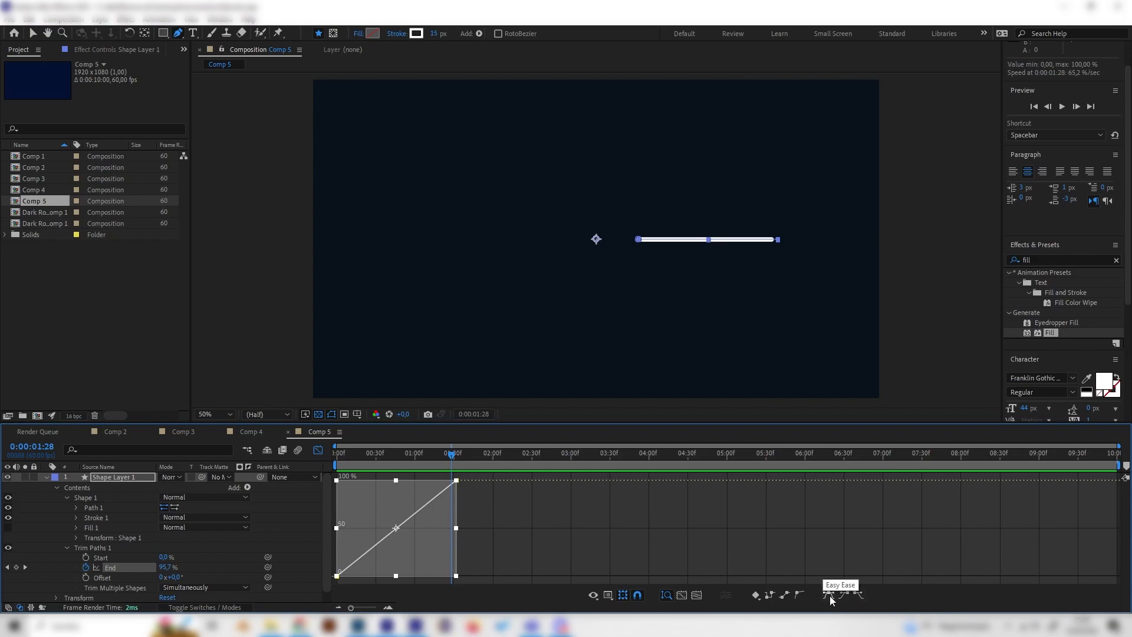
left_click(840, 595)
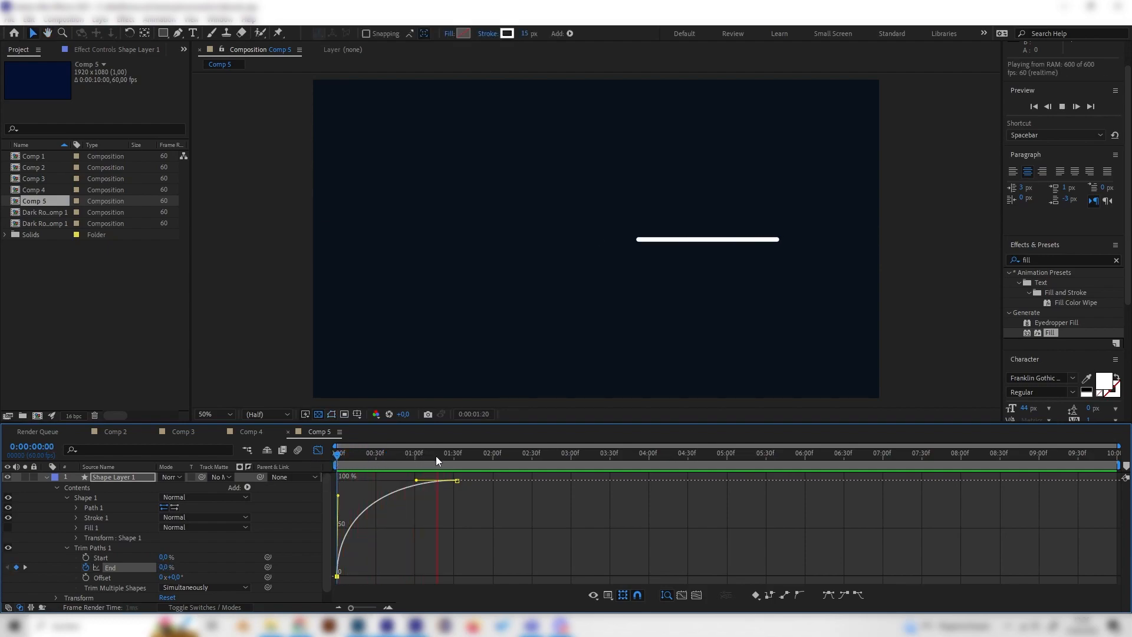
left_click_drag(438, 453, 450, 452)
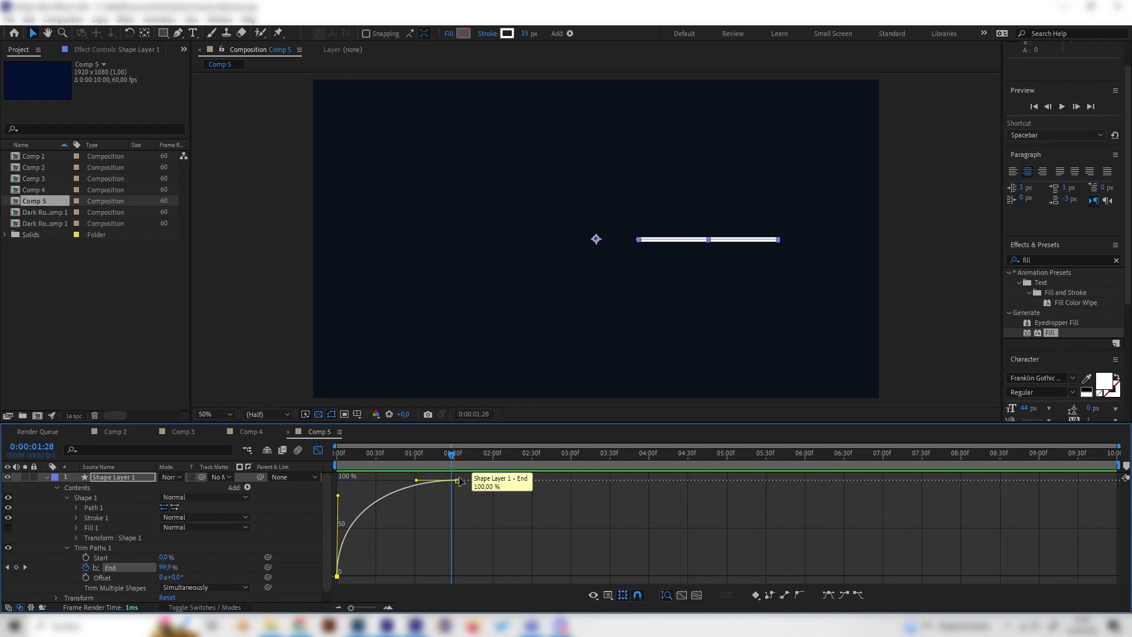
left_click(621, 453)
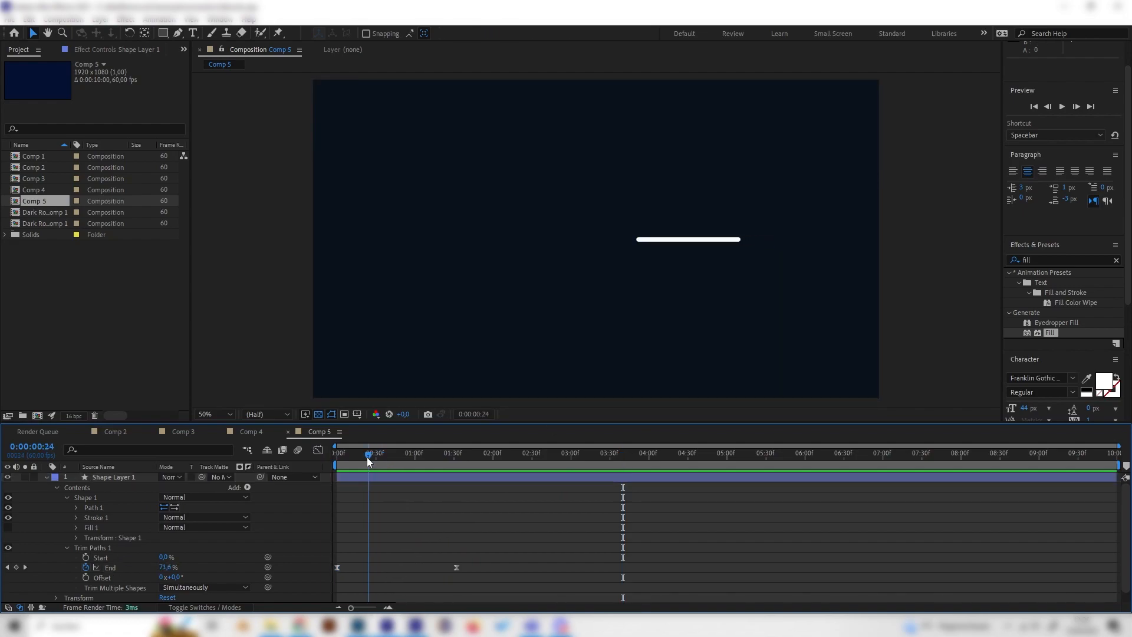
Step: Keyframe Trim Paths Start from 0% to 100%, ease it, and scrub to check
left_click(336, 453)
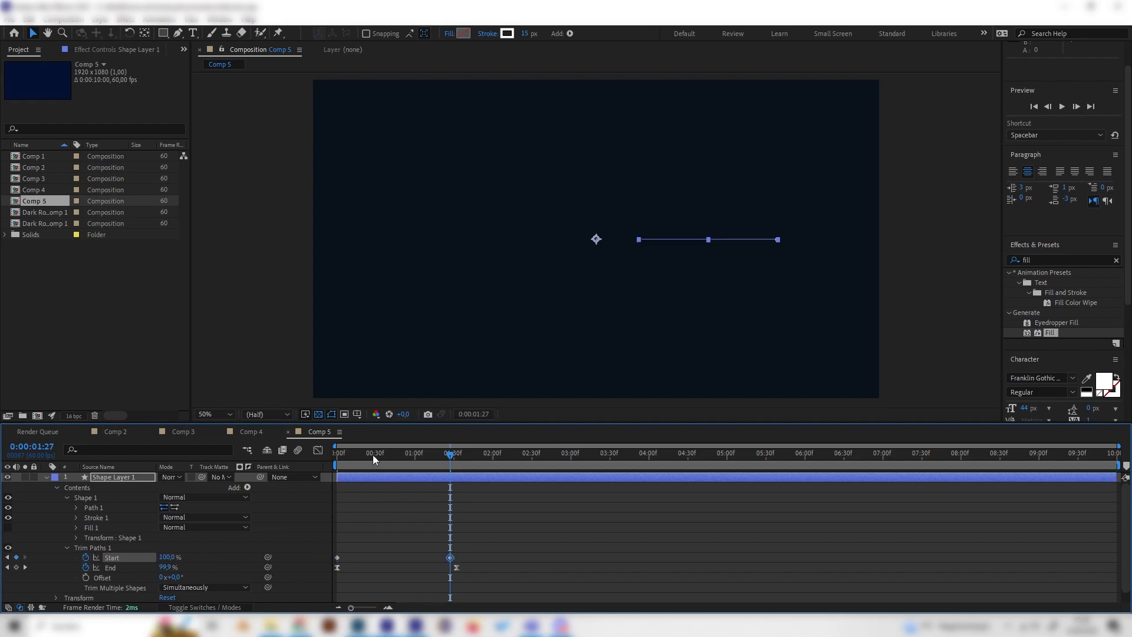
key("Space")
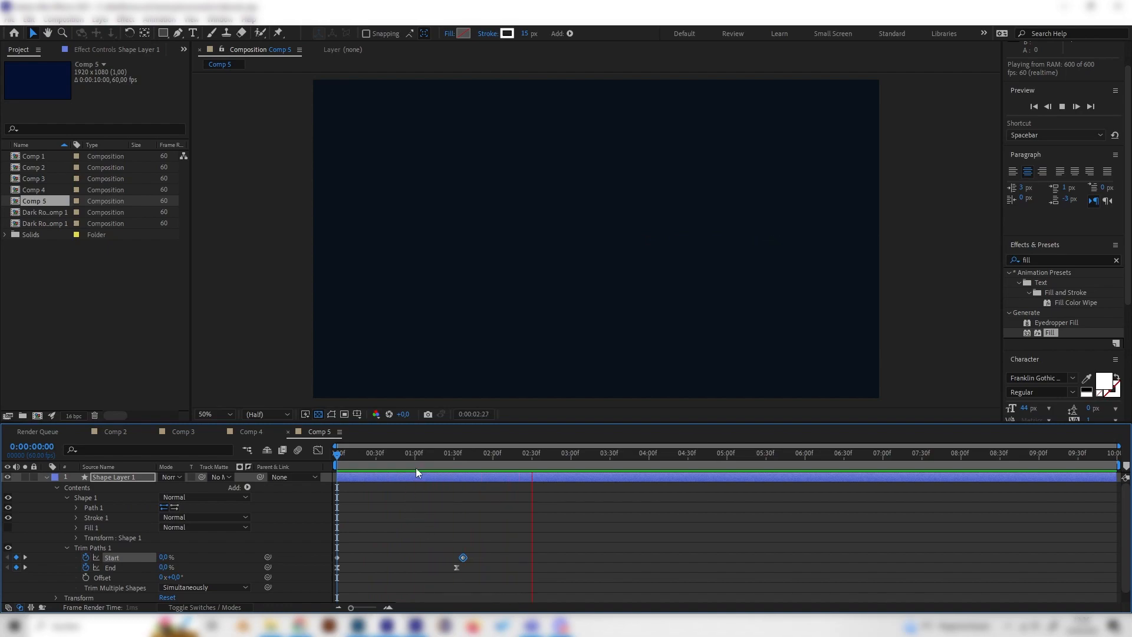
left_click(422, 453)
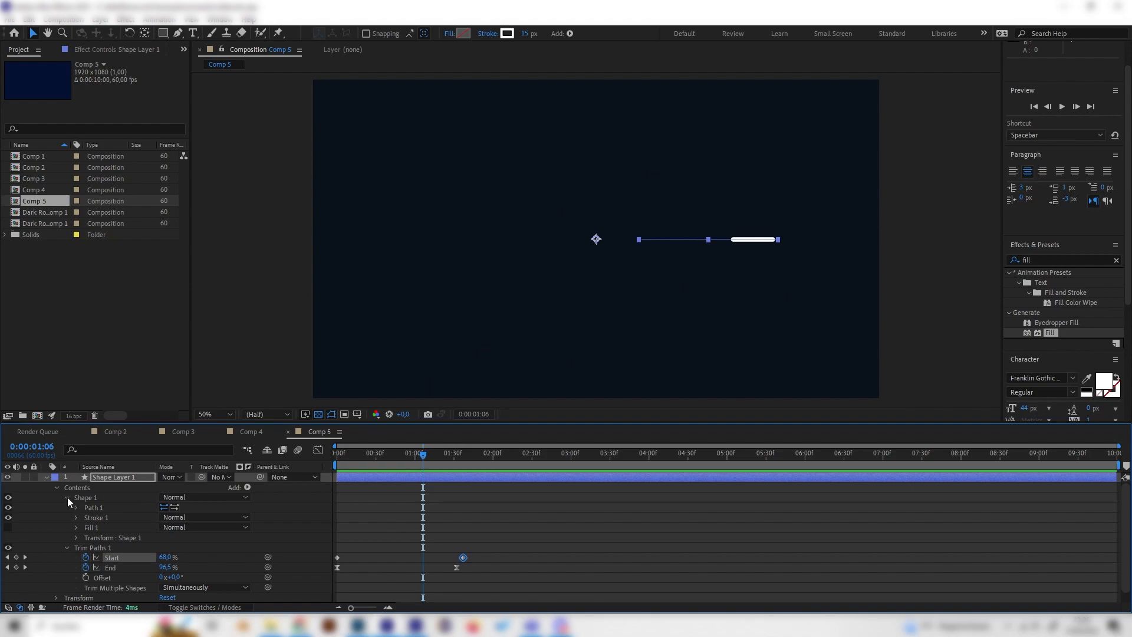
Step: Add Repeater 1 with 6 rotated copies and scrub to an early frame of the burst
left_click(237, 486)
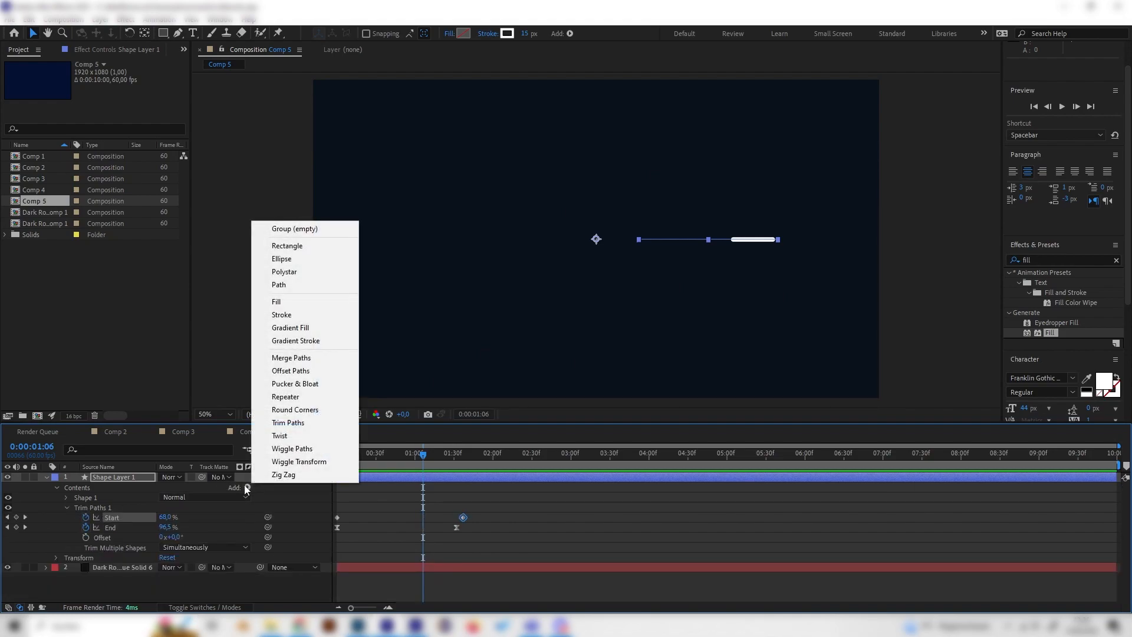
mouse_move(293, 397)
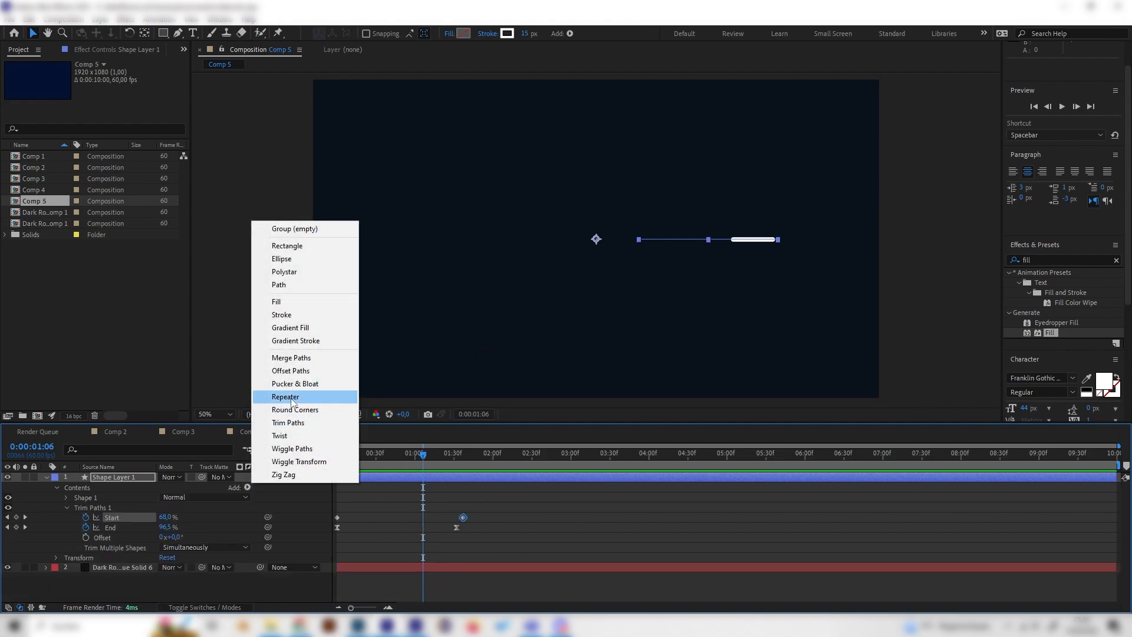
left_click(285, 396)
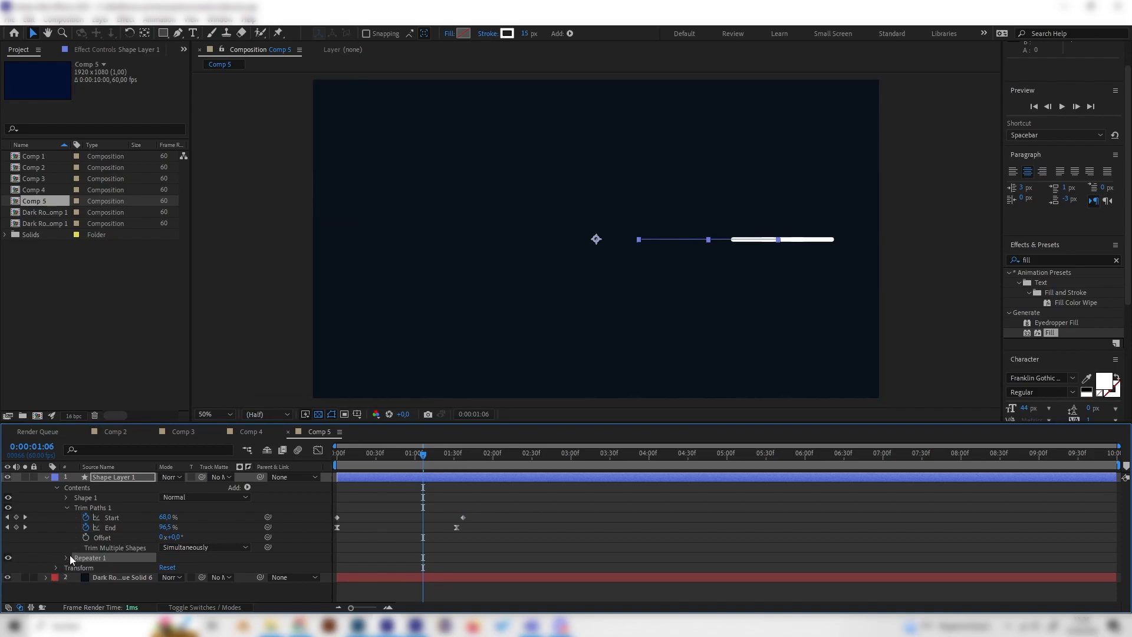
left_click(65, 556)
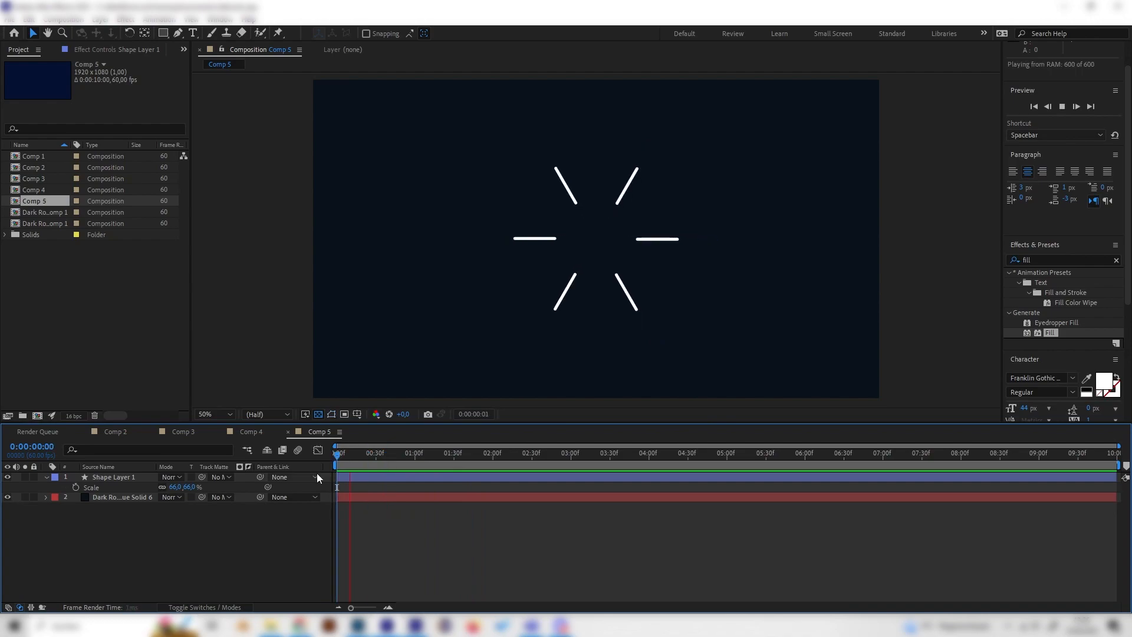
left_click(367, 453)
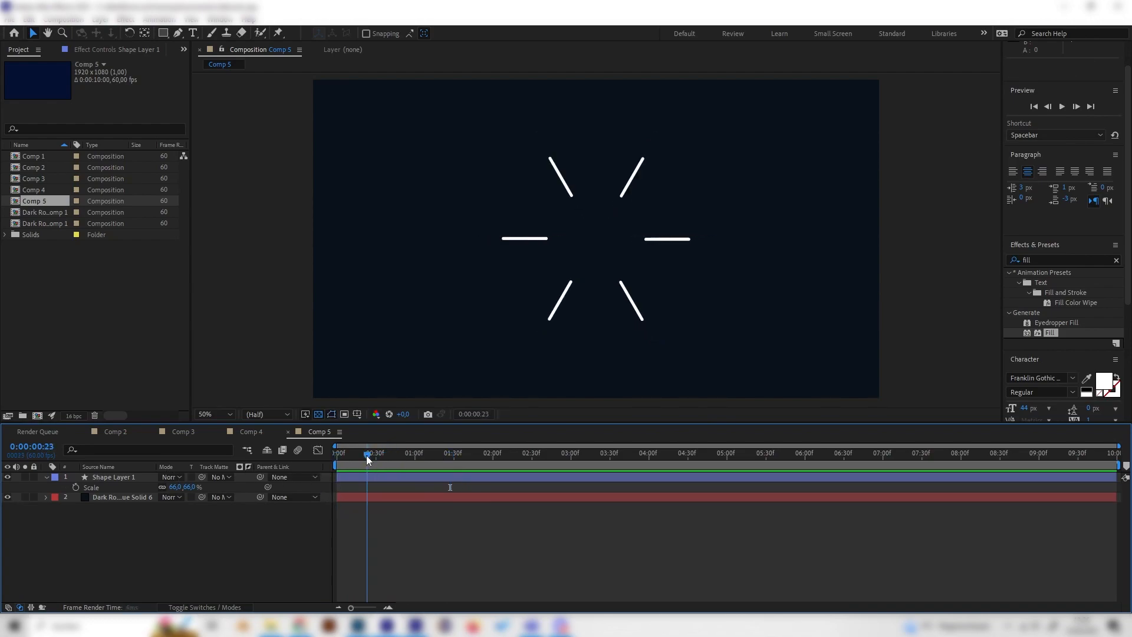